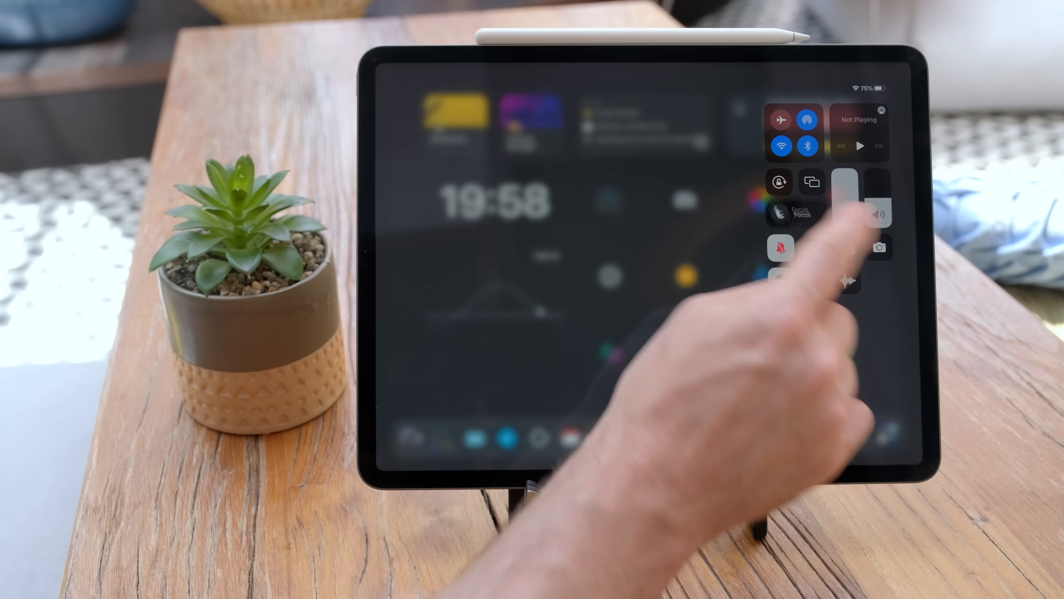
Step: Turn on a Focus, pick the home screen page it shows, and open a recent document from the widget
{"action": "left_click", "coordinate": [788, 215]}
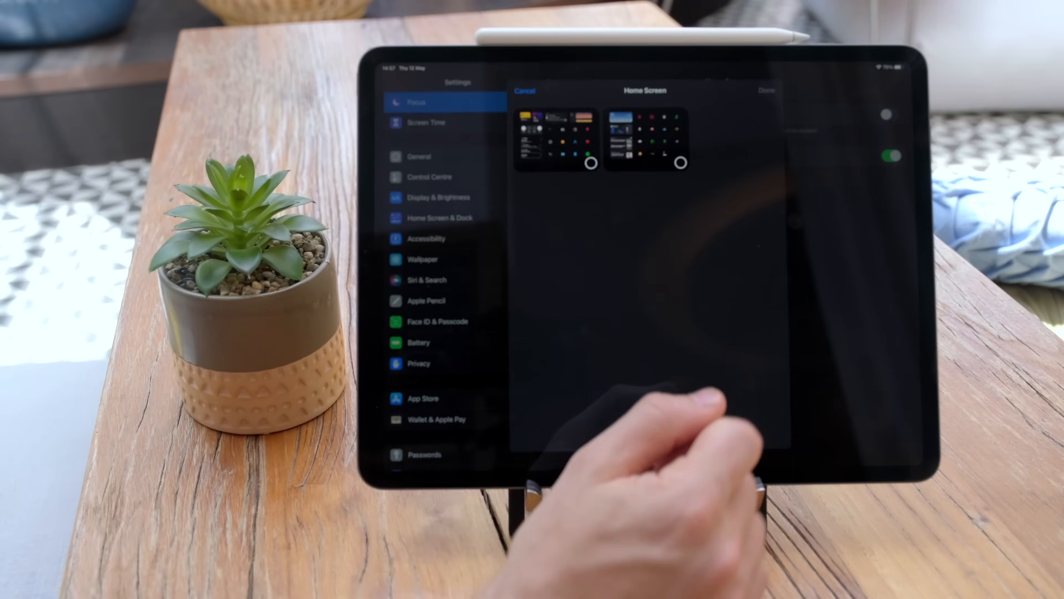
{"action": "left_click", "coordinate": [591, 163]}
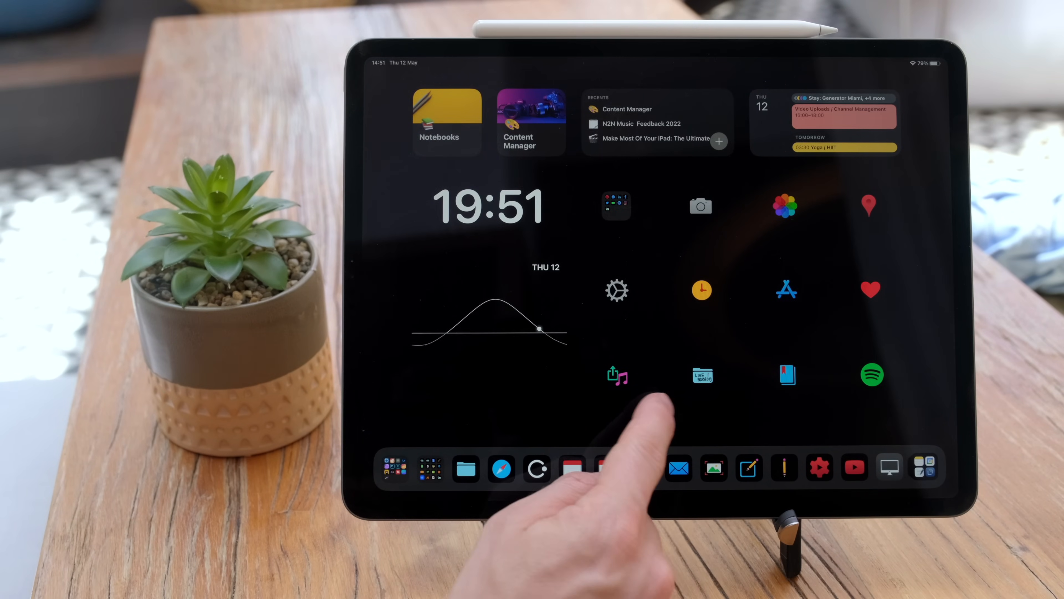
{"action": "scroll", "scroll_direction": "left", "scroll_amount": 3}
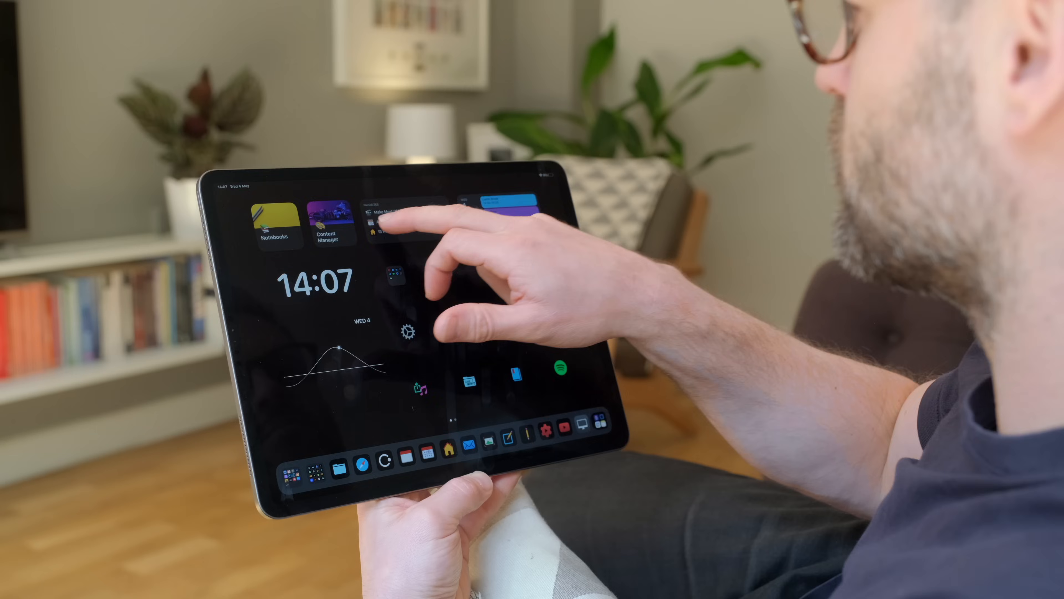
{"action": "left_click", "coordinate": [380, 231]}
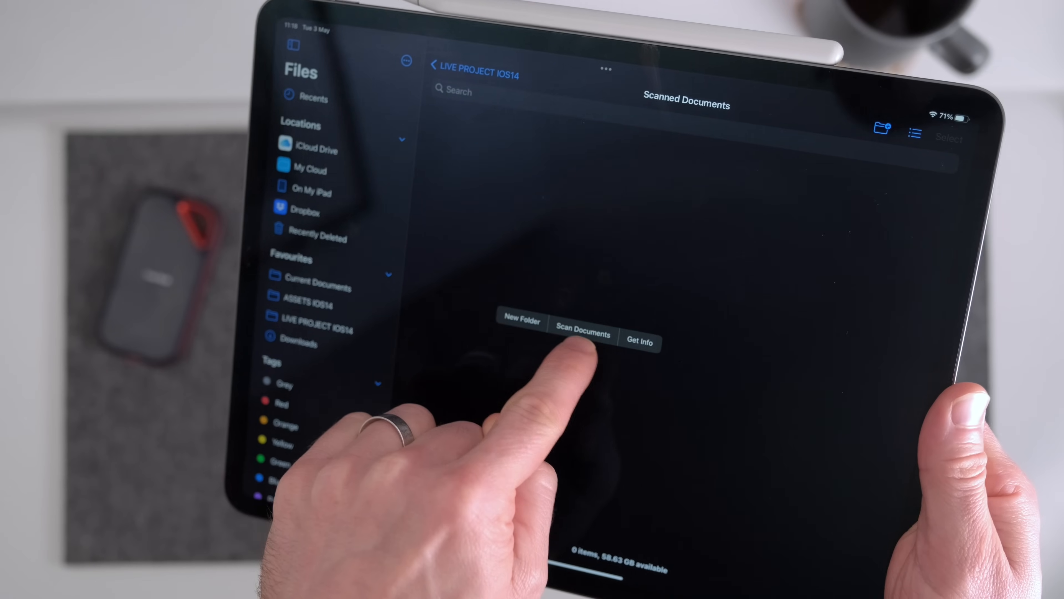
Step: Start a document scan directly into the empty Scanned Documents folder
{"action": "left_click", "coordinate": [584, 334]}
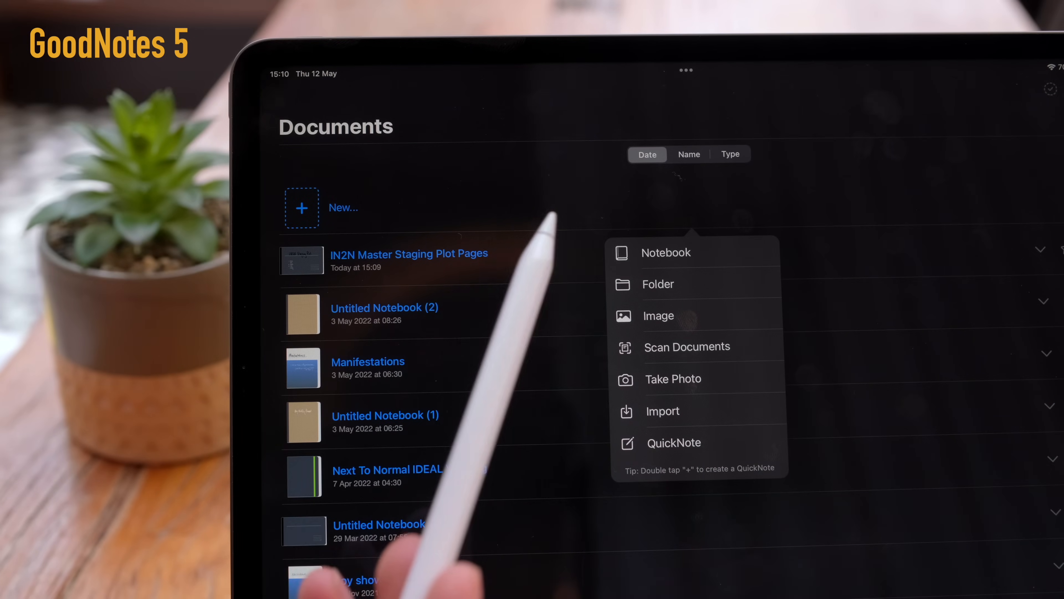
{"action": "mouse_move", "coordinate": [649, 239]}
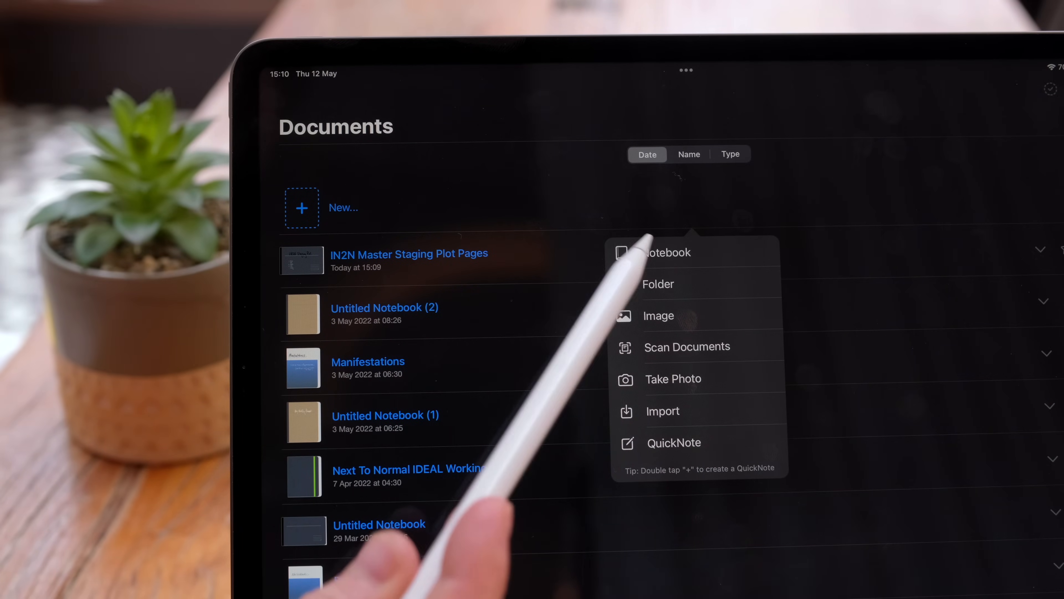
Step: Create a new GoodNotes notebook and choose the Dotted Paper page template
{"action": "left_click", "coordinate": [660, 252]}
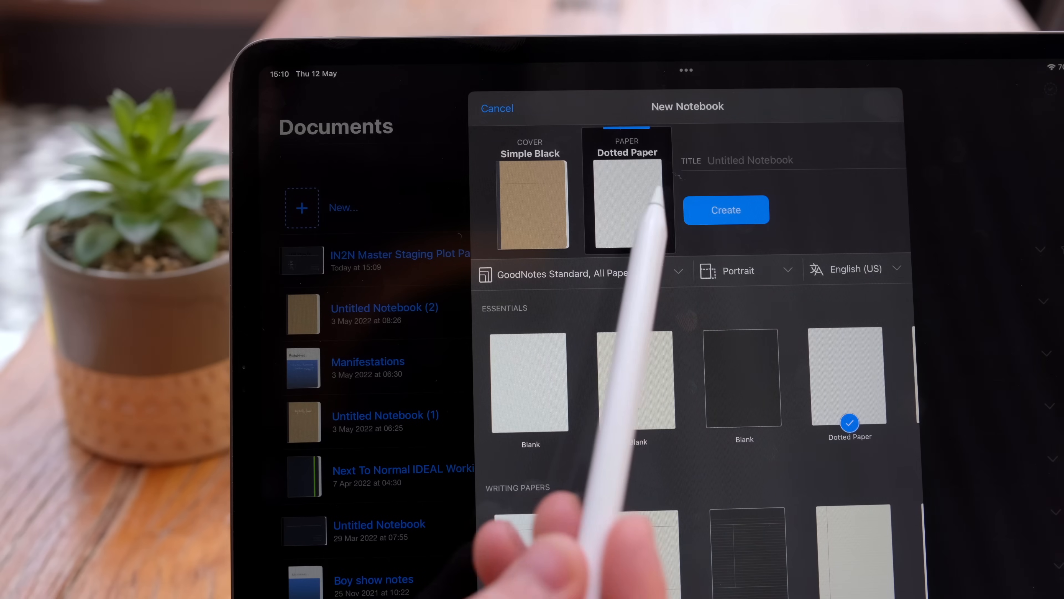
{"action": "left_click", "coordinate": [634, 378]}
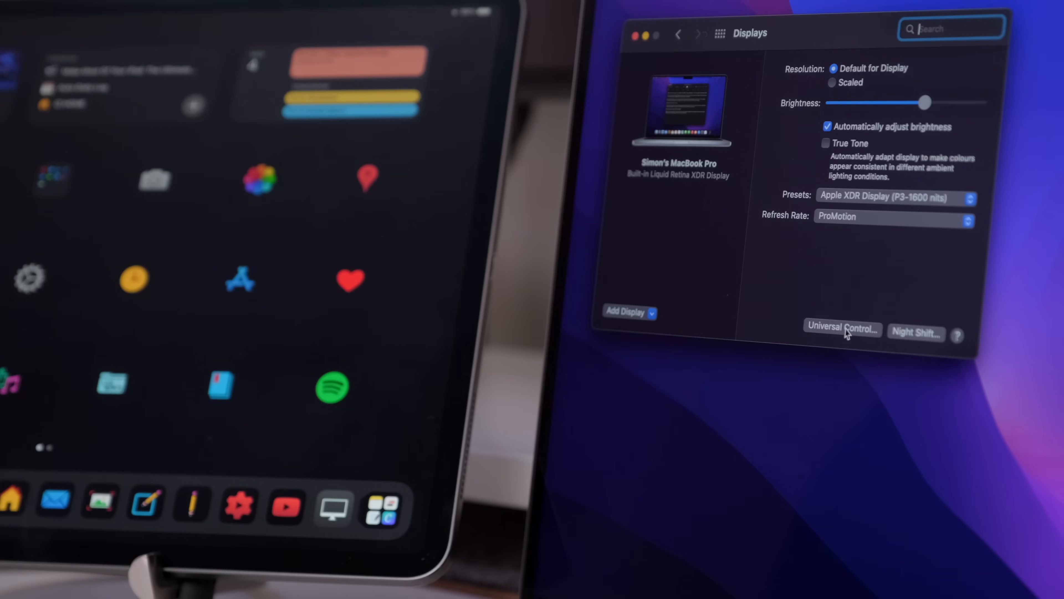
Step: Open Universal Control from the Mac's Displays settings to review its connection checkboxes
{"action": "left_click", "coordinate": [845, 332]}
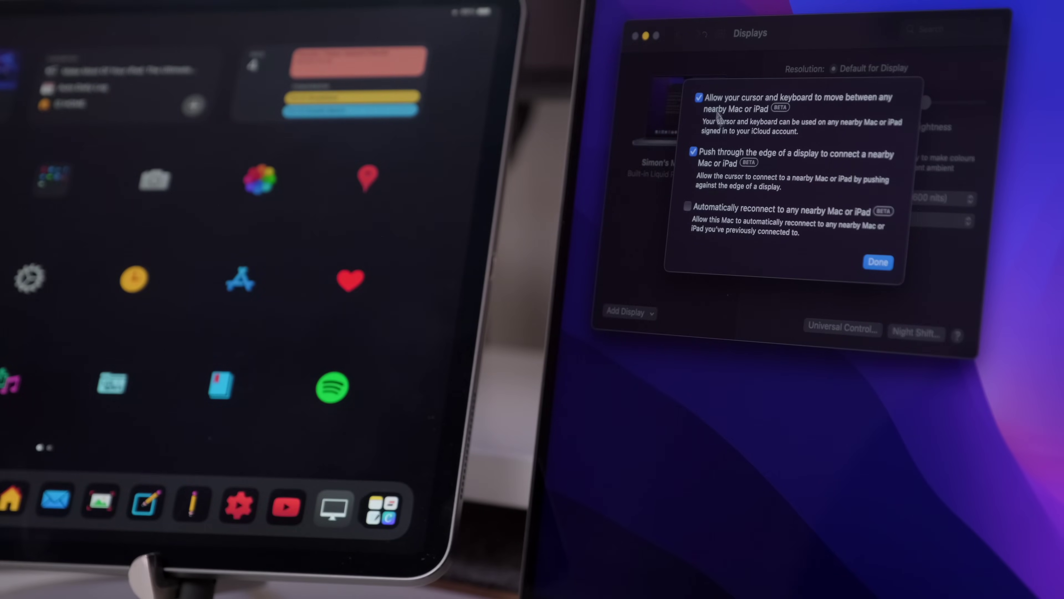